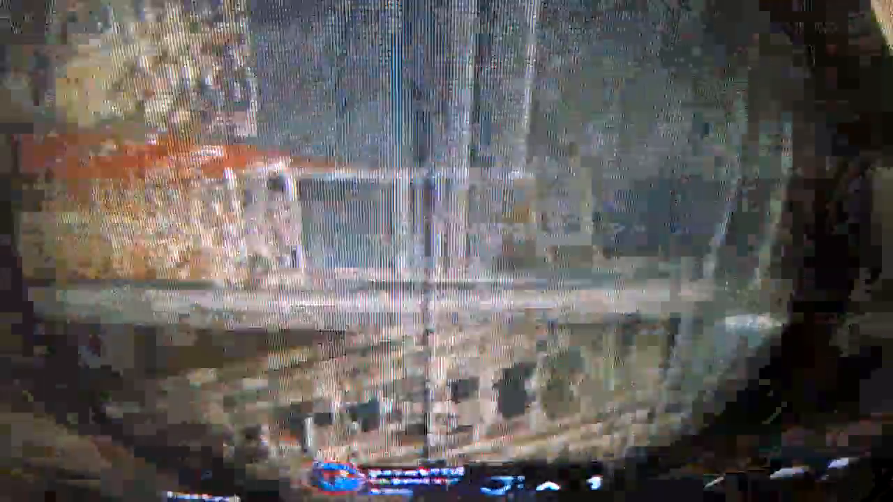
mouse_move(446, 251)
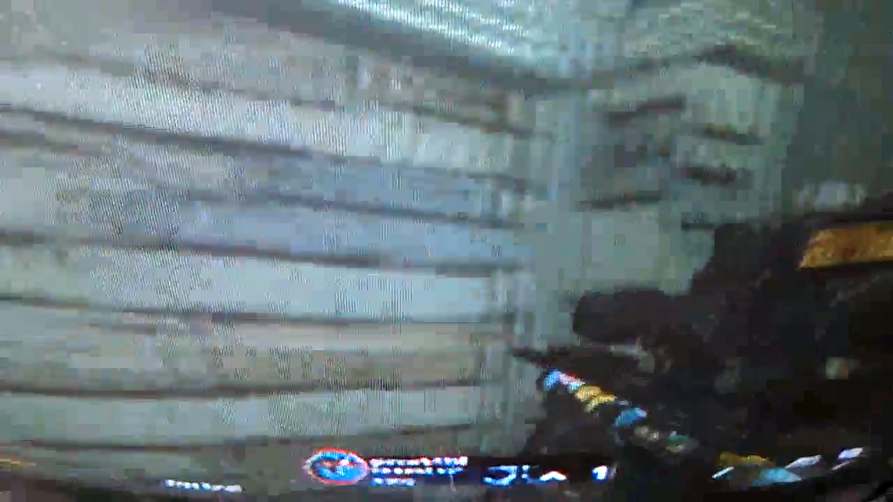